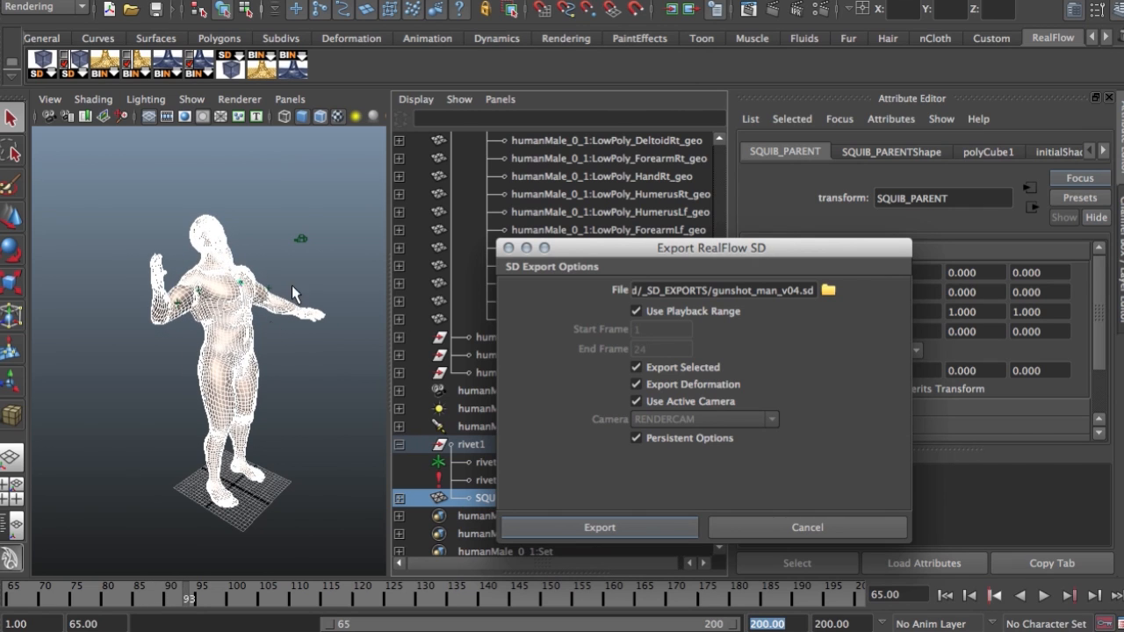
Export the selected character with deformation as the gunshot_man SD file
click(599, 526)
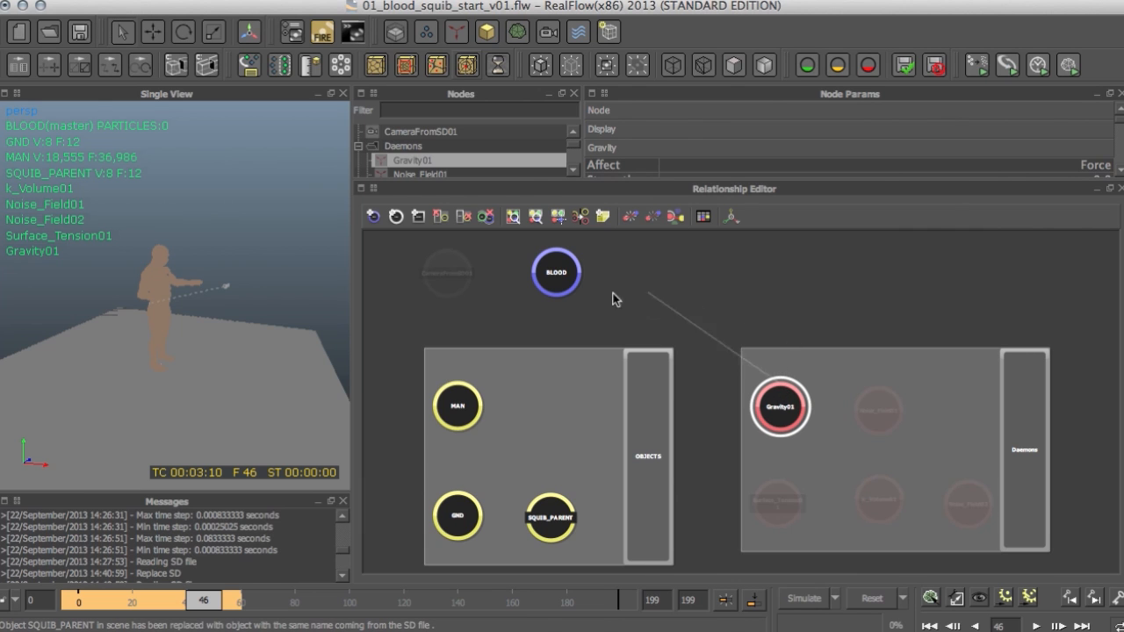
Connect the BLOOD emitter to the noise field, surface tension and remaining daemons
click(878, 410)
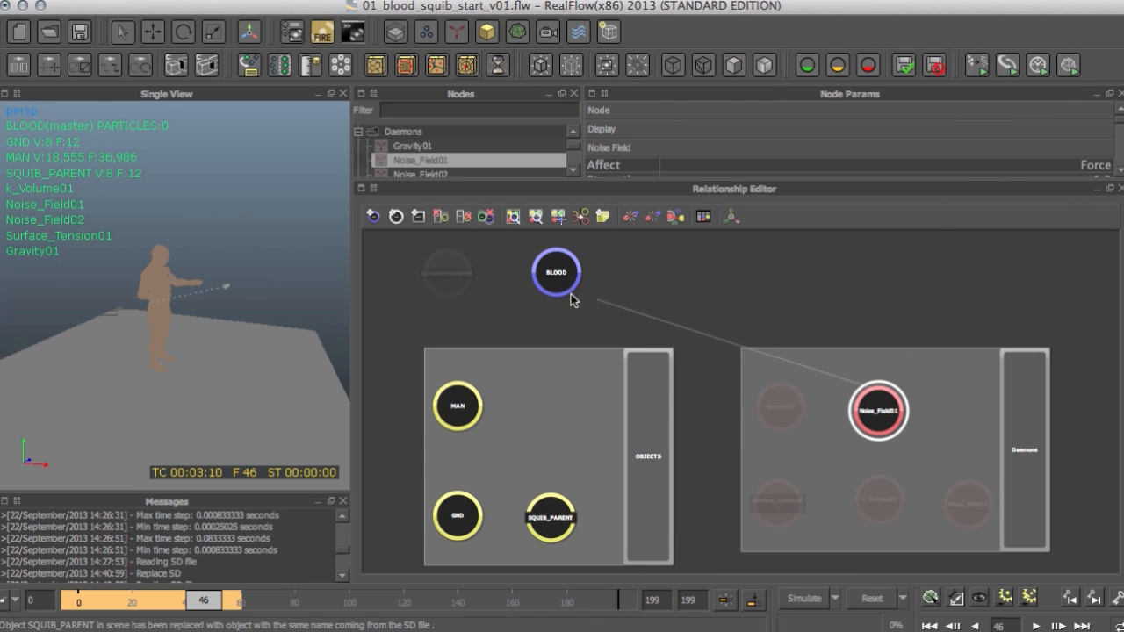
click(555, 272)
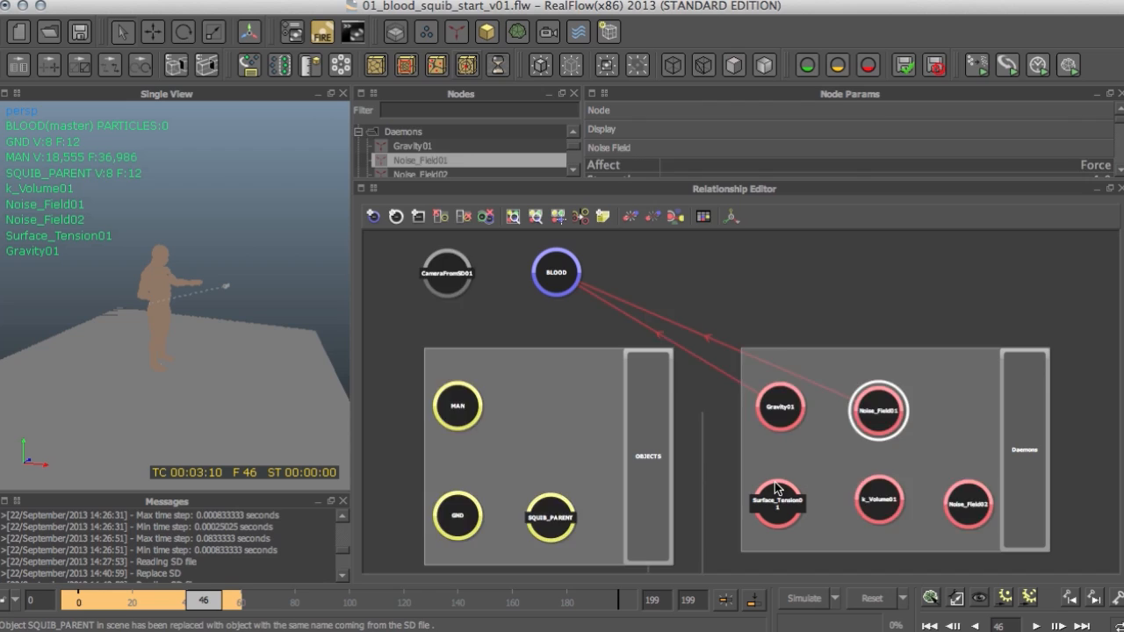
click(776, 503)
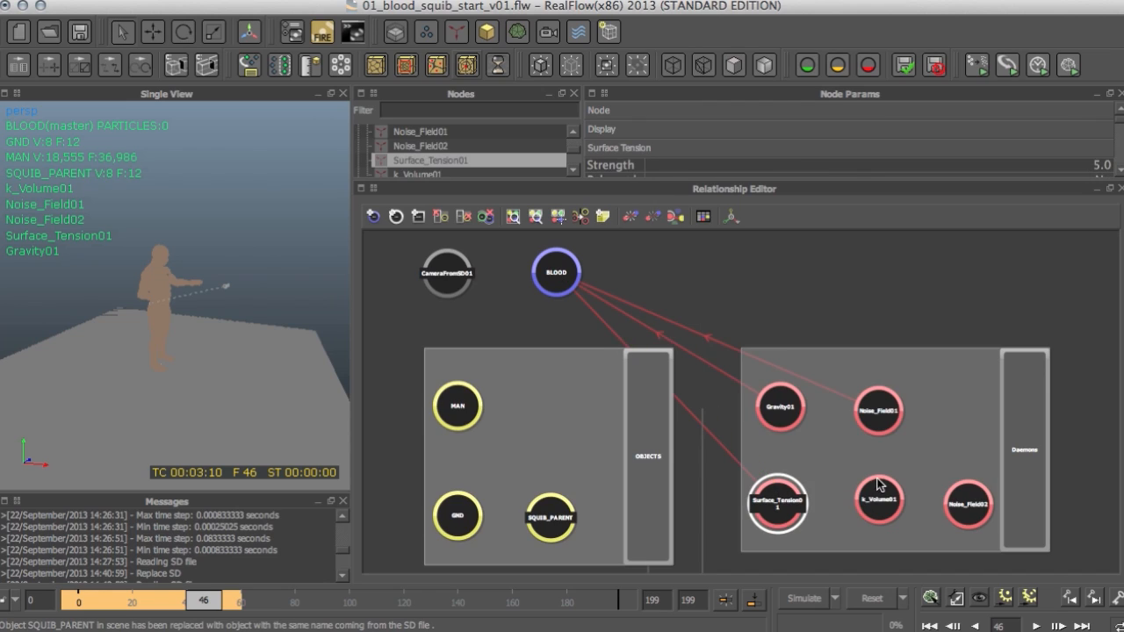